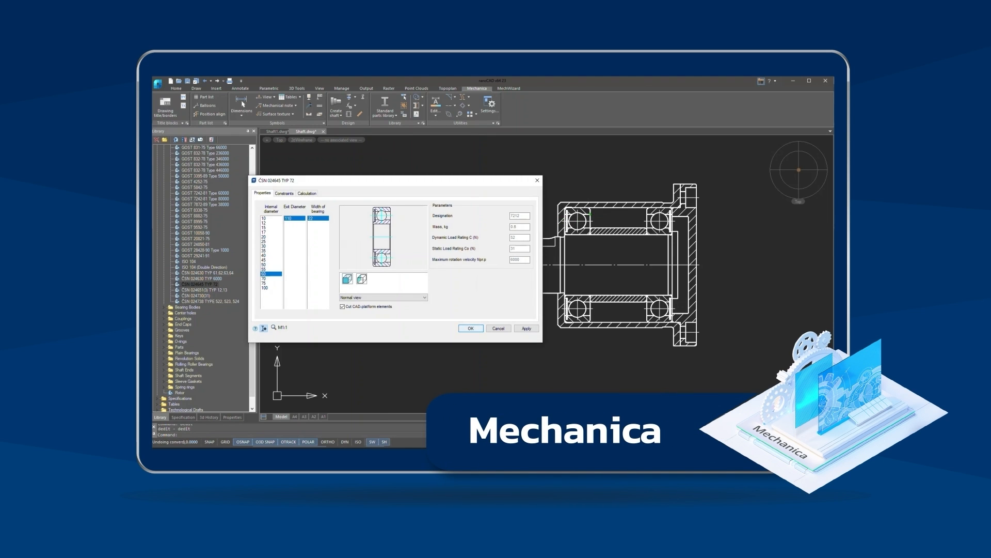
Open a CSN bearing from the Mechanica library to show its diameter options and preview
left_click(471, 328)
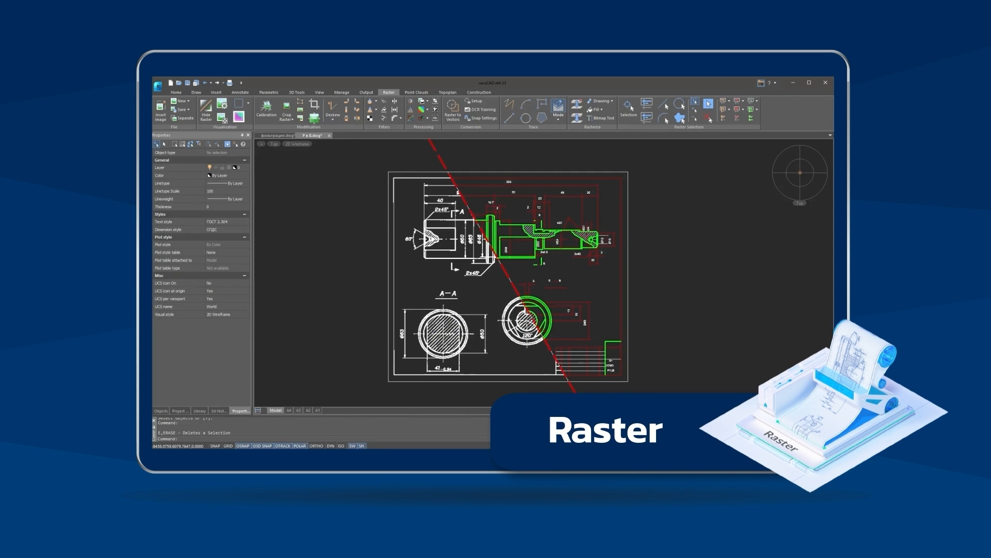
Build the triangulated terrain surface from the survey points with blue-to-red elevation colouring
left_click(448, 91)
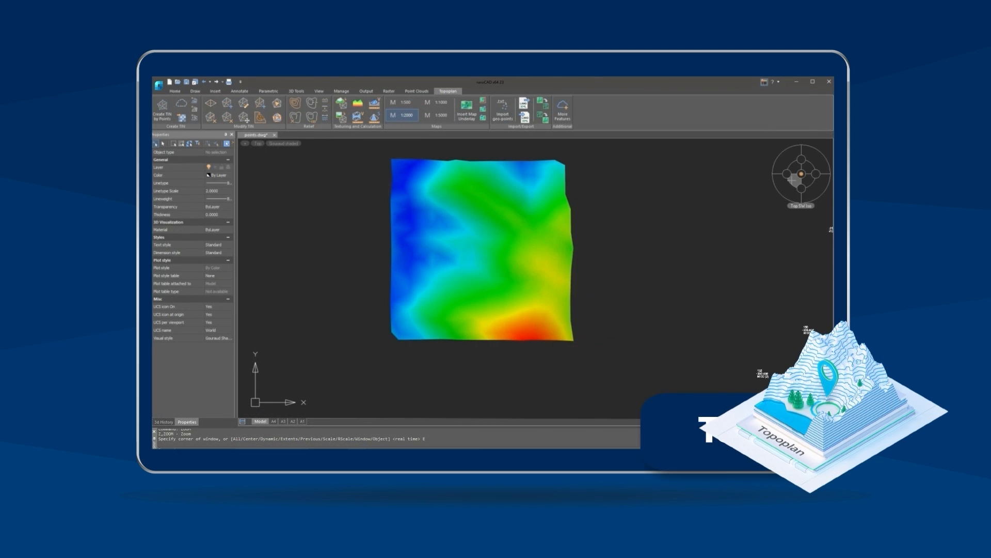